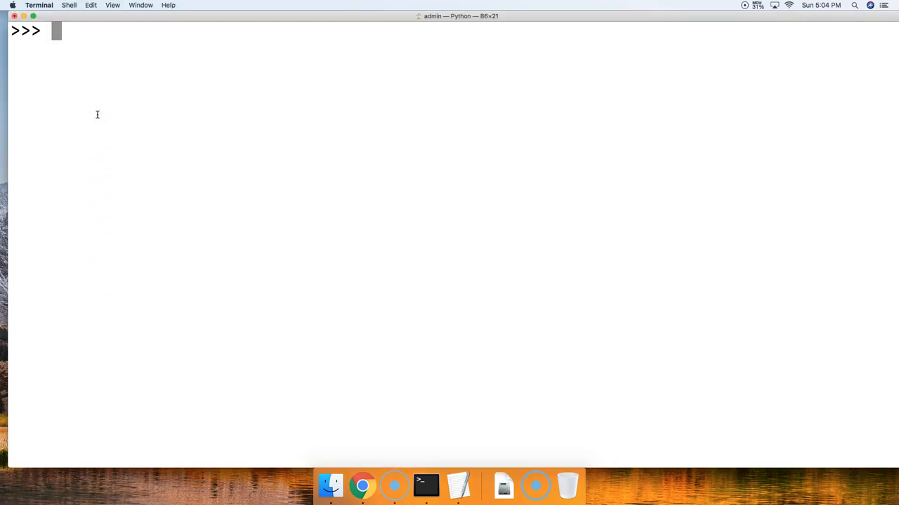
Assign the string "Mississippi" to the variable a at the prompt.
type("a -")
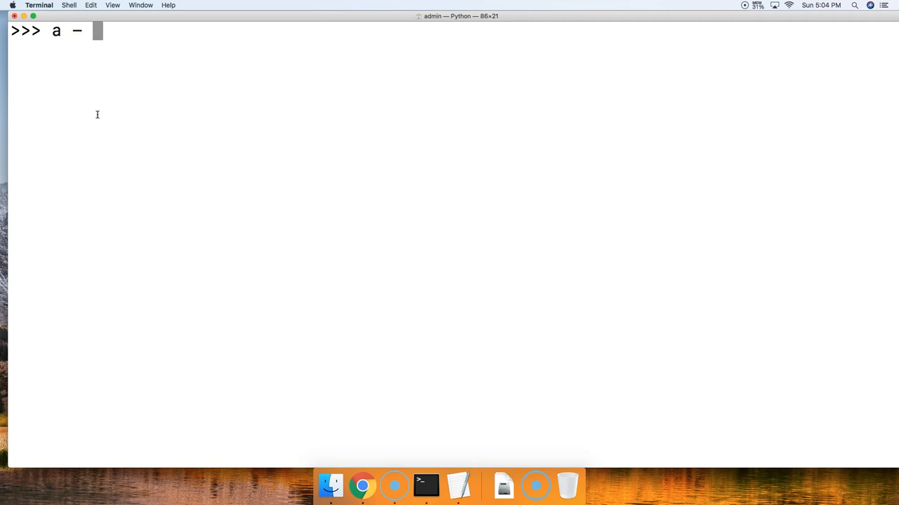
type("= \"")
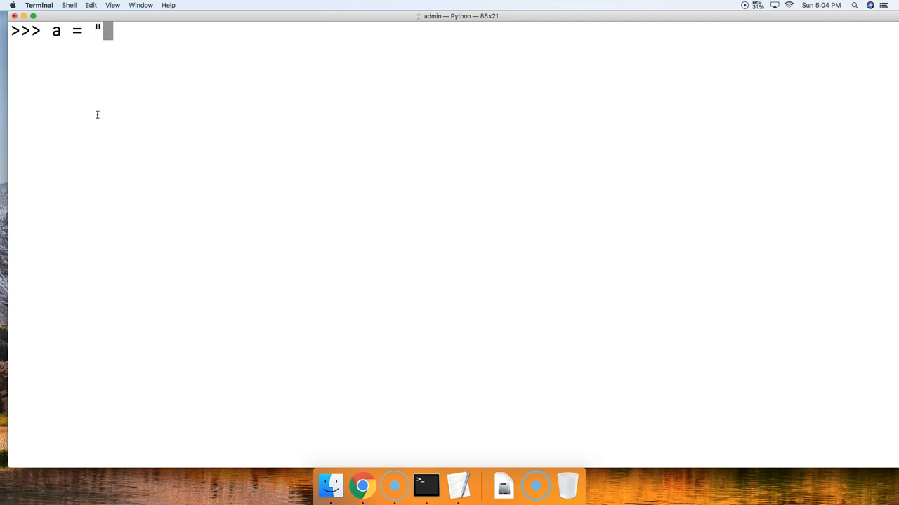
type("Mis")
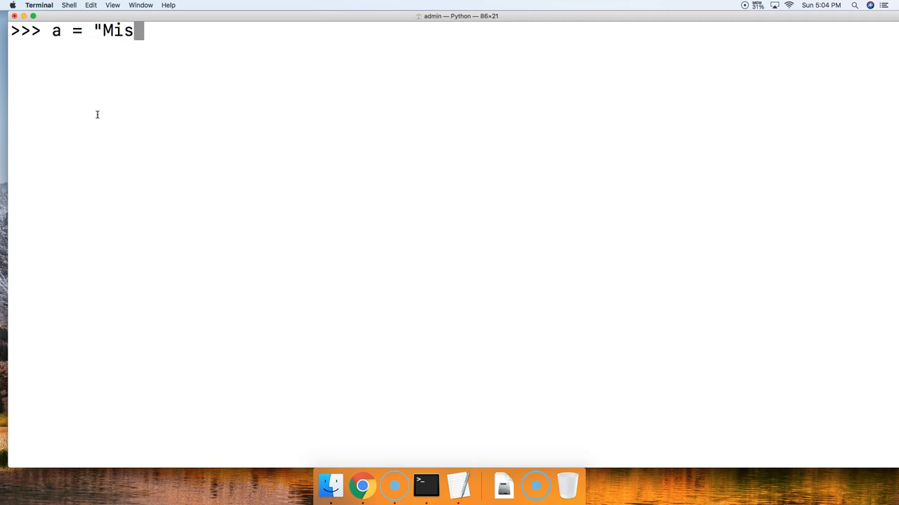
type("sissippi")
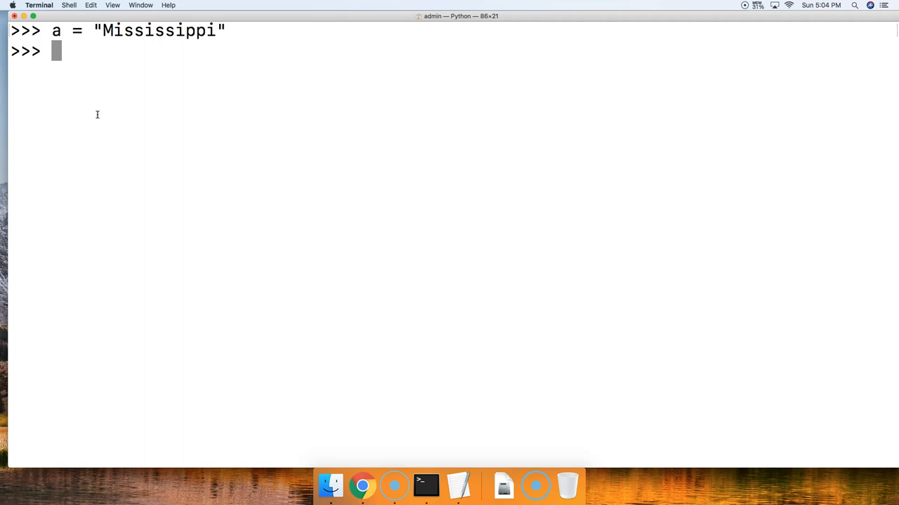
Evaluate a.replace("s", "z") to get 'Mizzizzippi'.
type("a.")
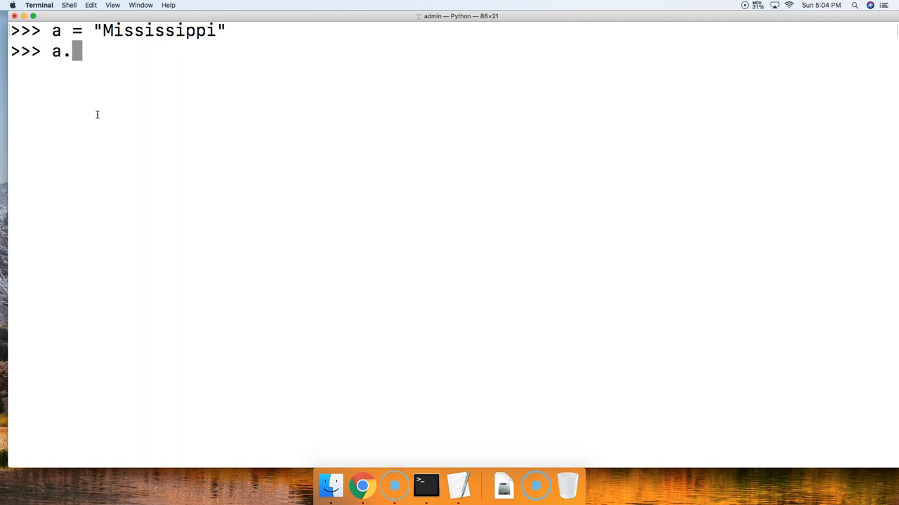
type("replace")
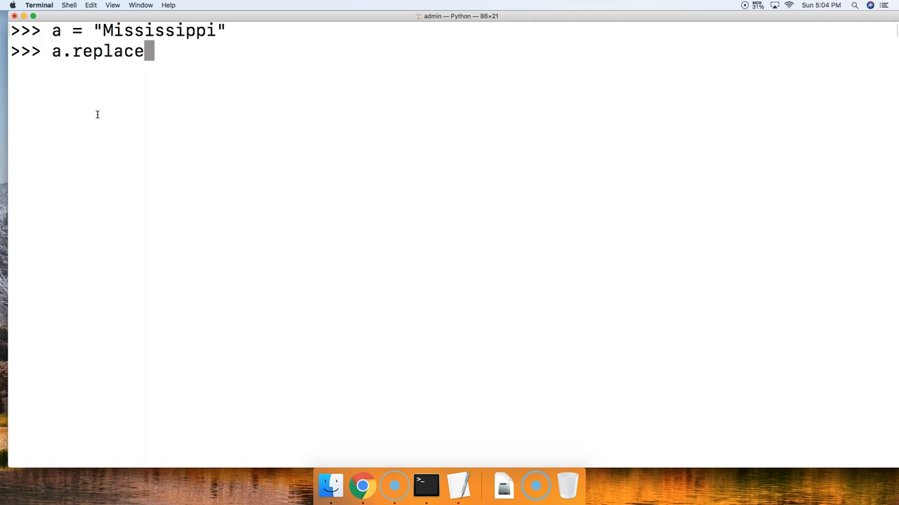
type("(")
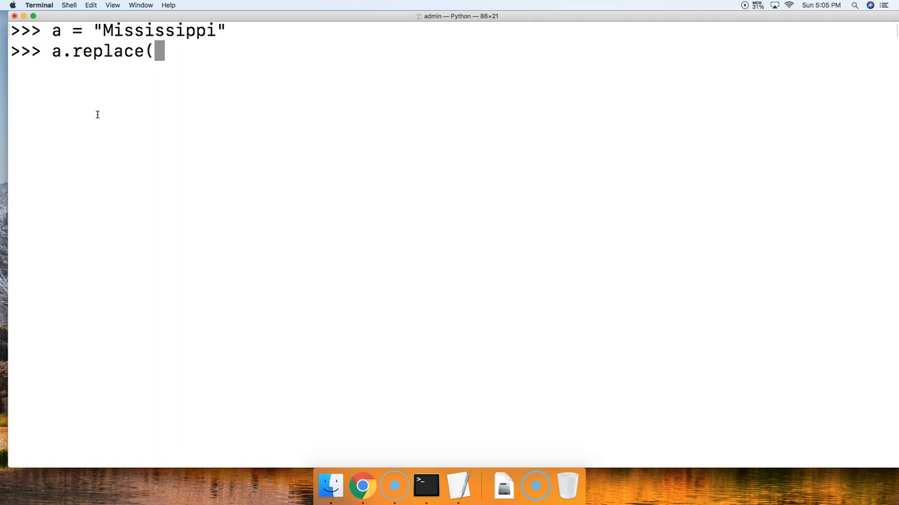
type("\"s\",")
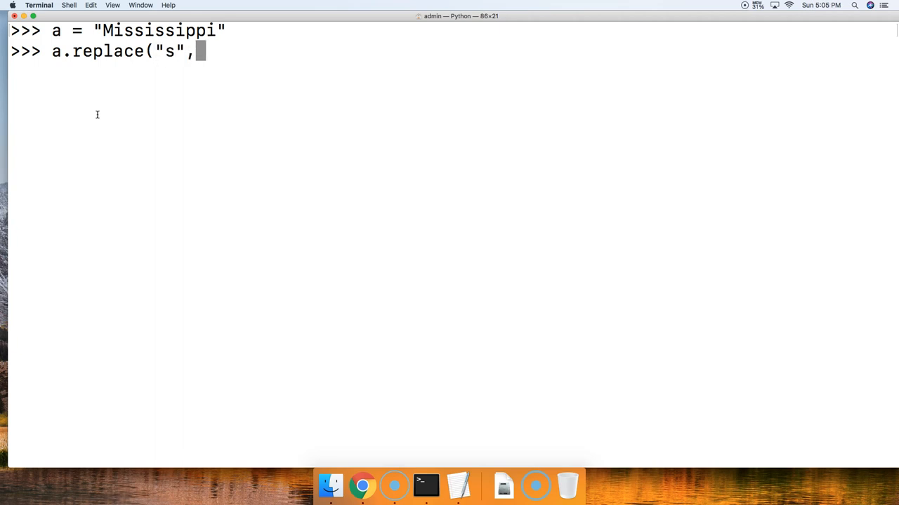
type("\"z")
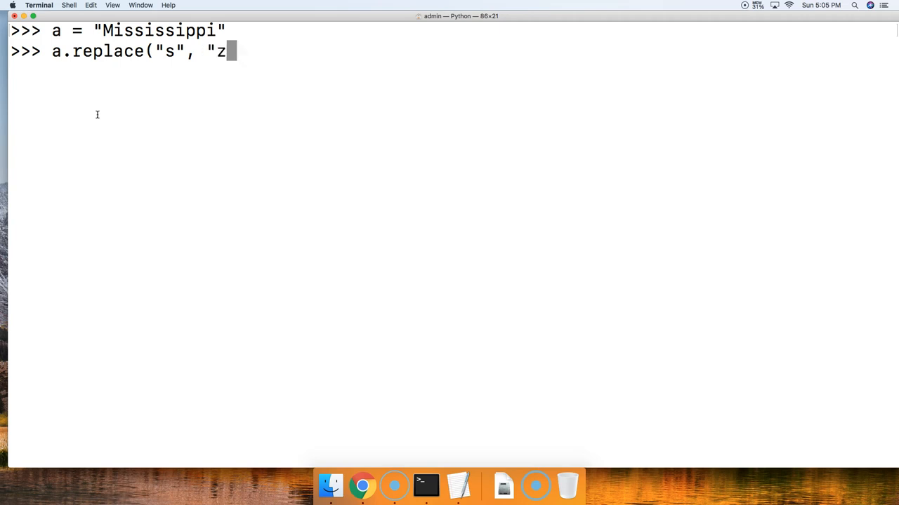
type("\"")
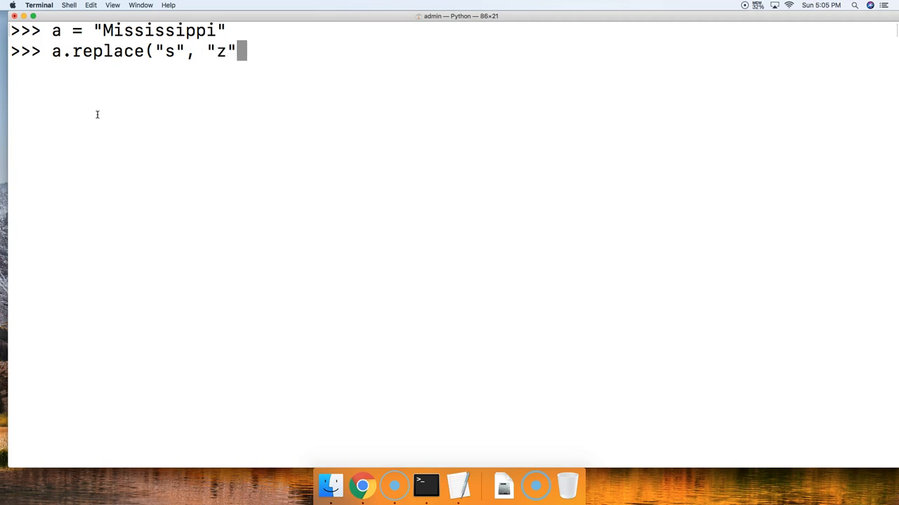
type(")")
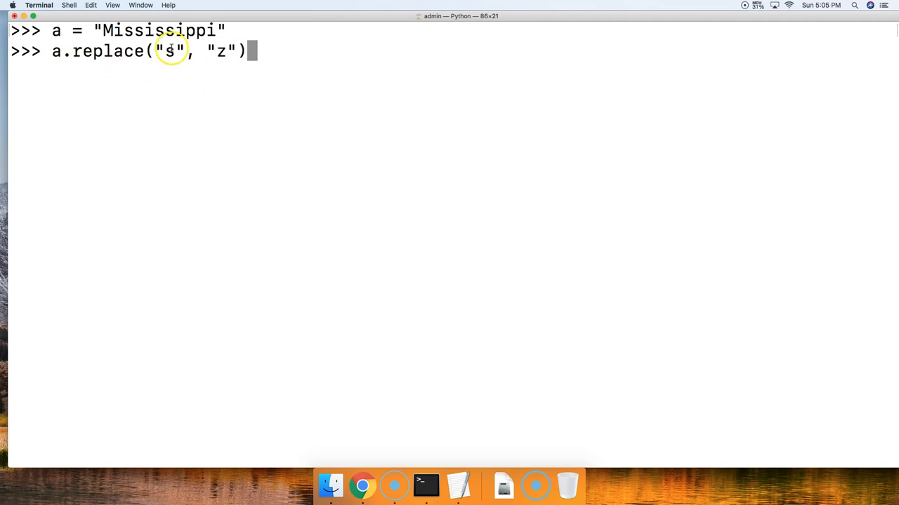
double_click(168, 51)
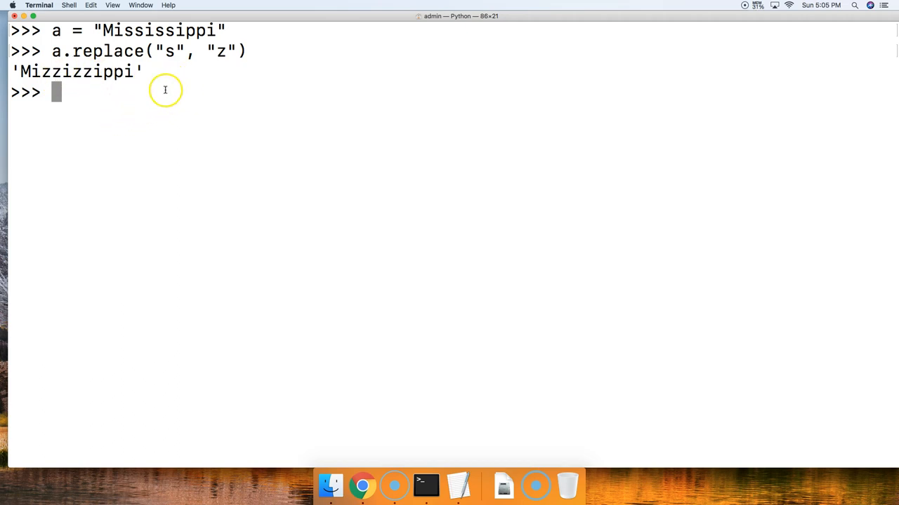
mouse_move(103, 99)
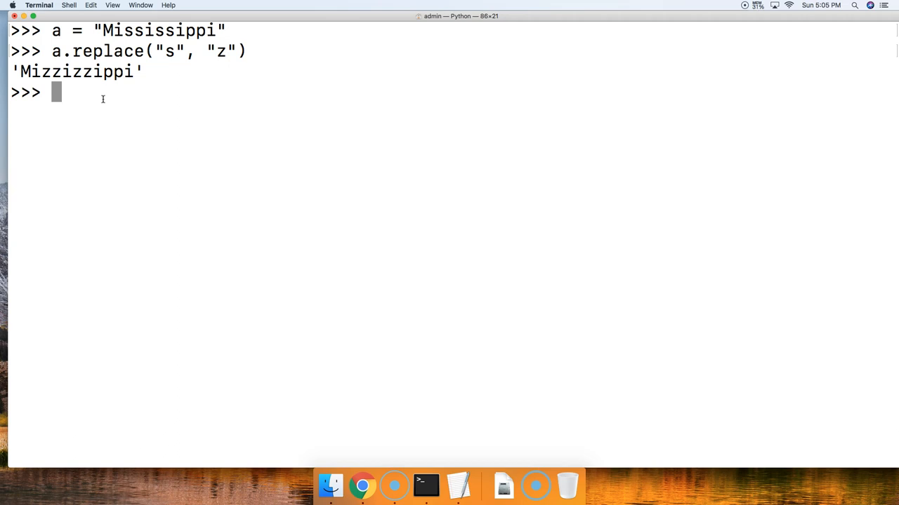
mouse_move(103, 104)
type("a.")
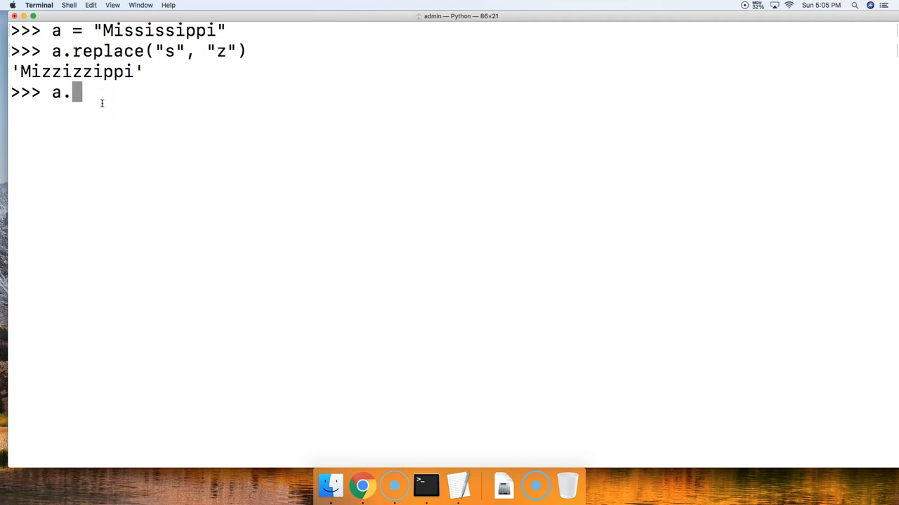
Evaluate a.replace("s", "z", 2) to get 'Mizzissippi' with only two replacements.
type("replae")
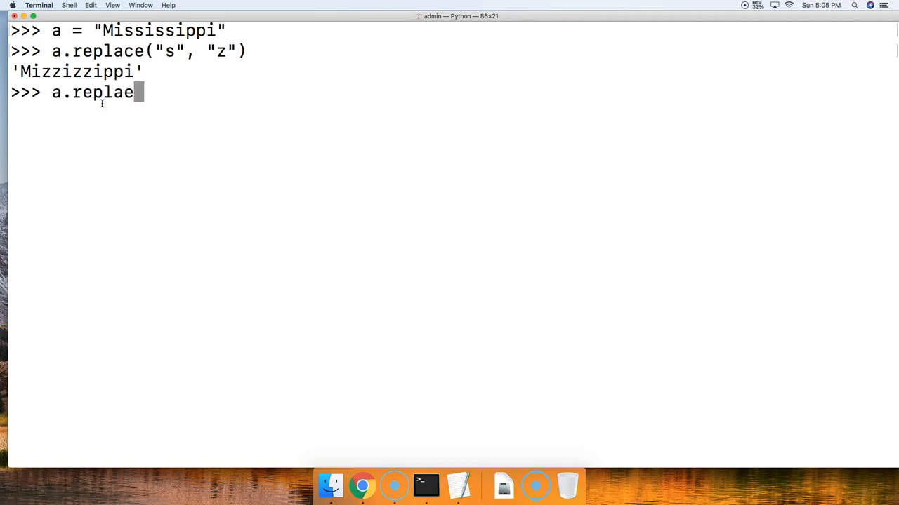
type("ce(\"")
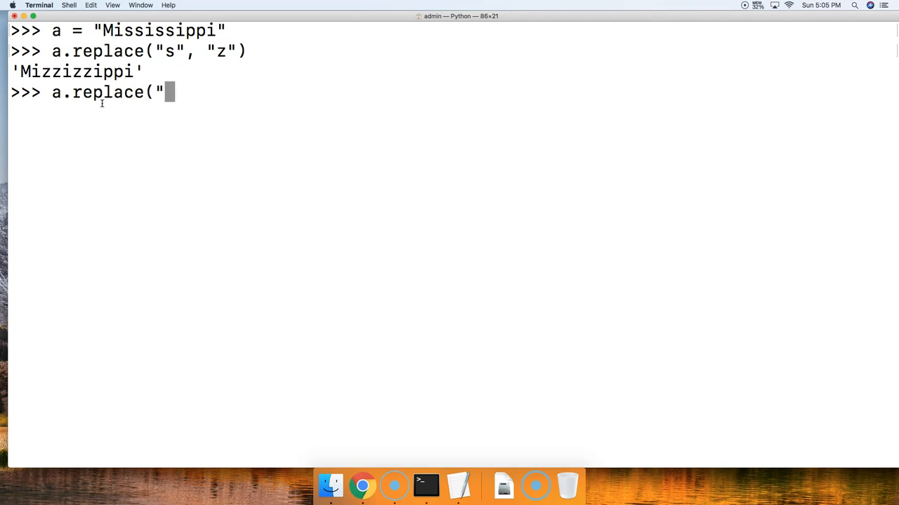
type("s\",")
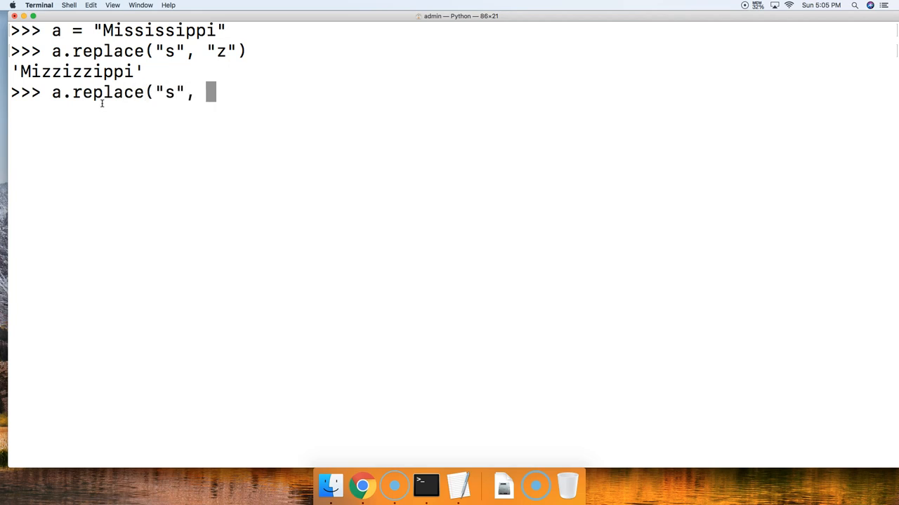
type("\"z\",")
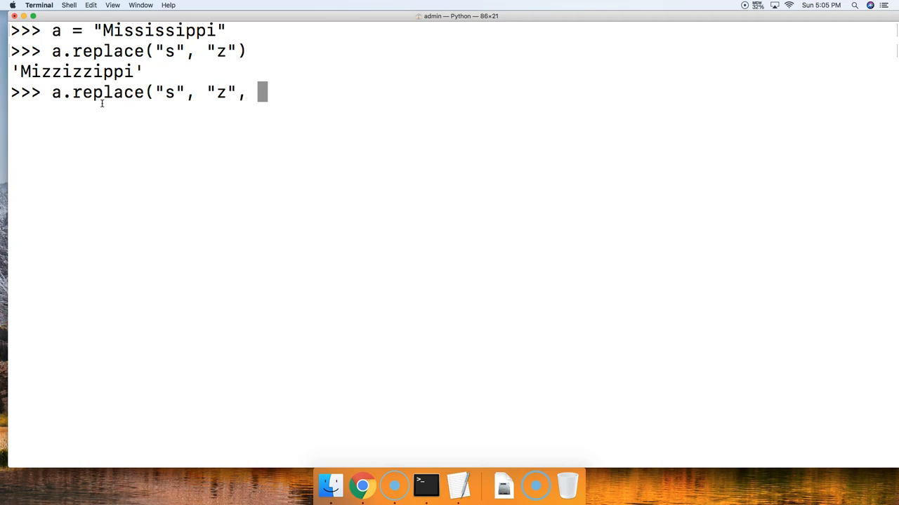
type("2")
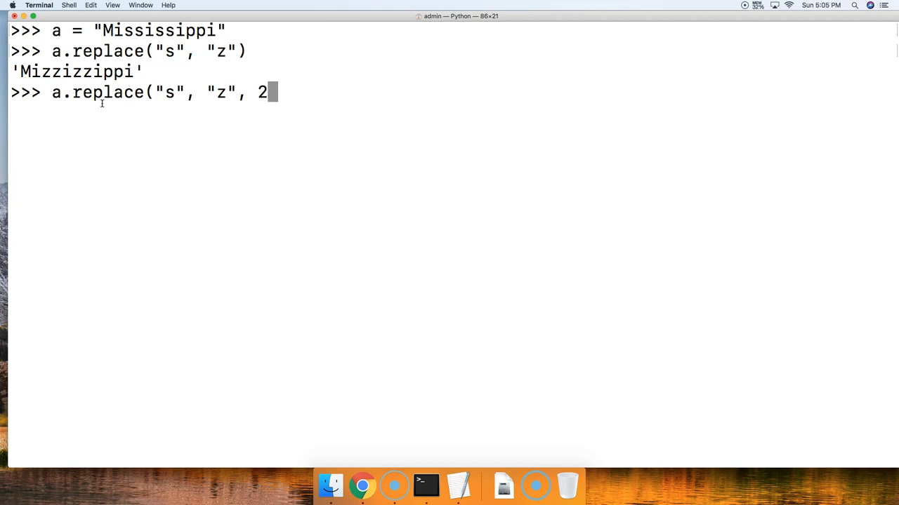
key("Return")
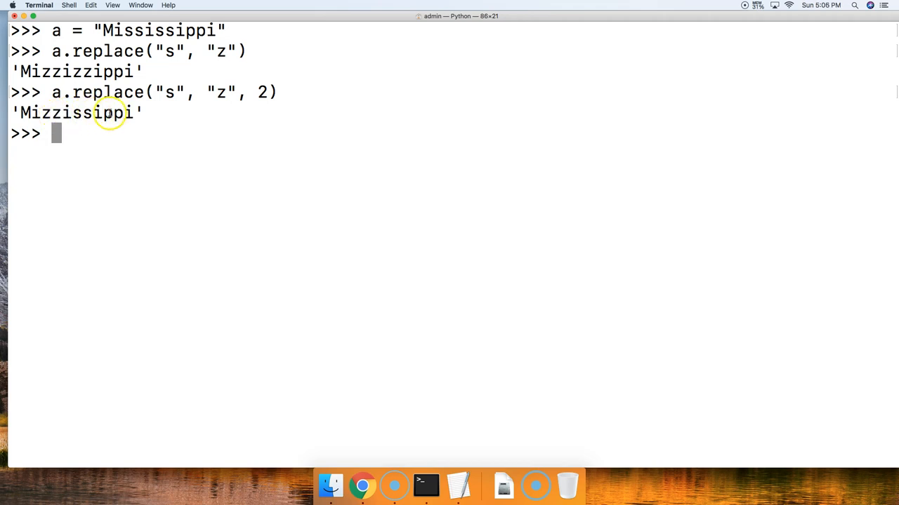
mouse_move(252, 97)
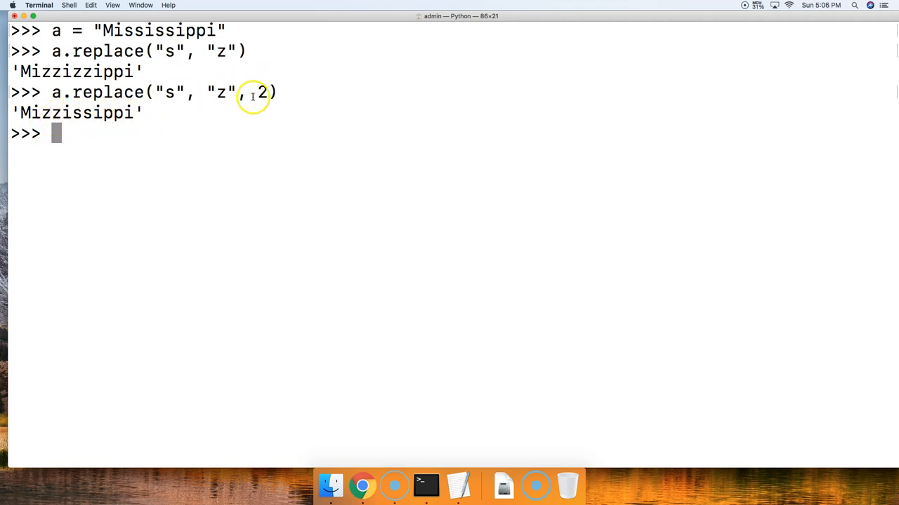